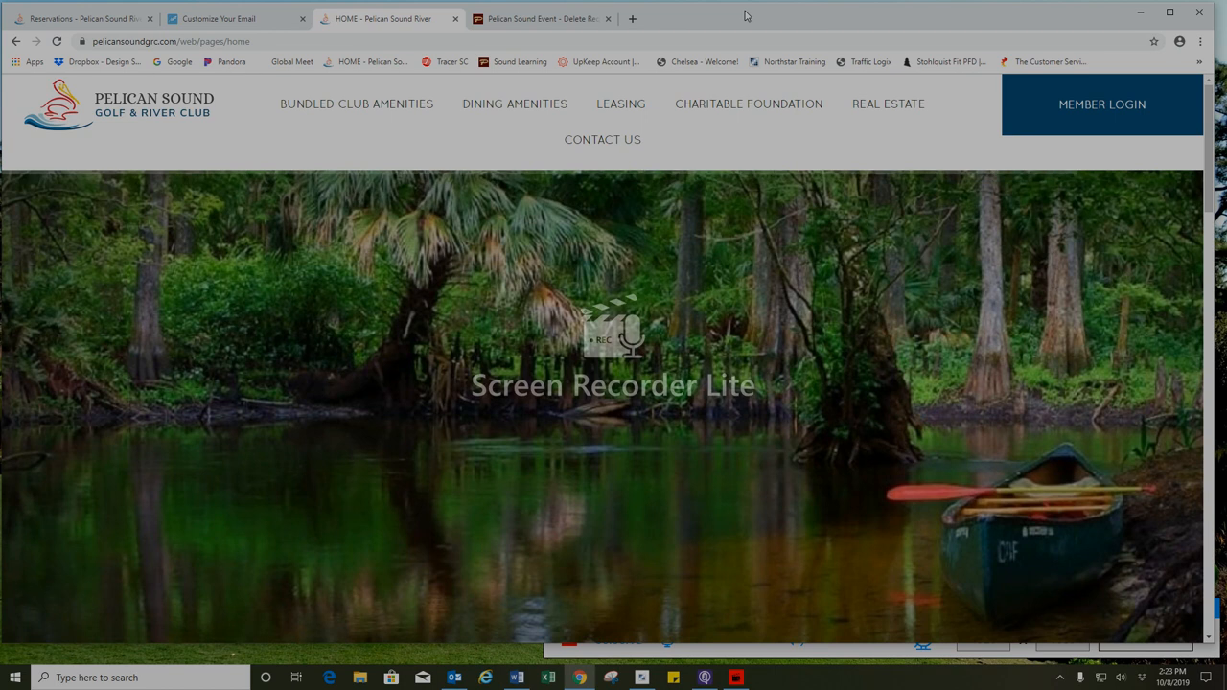
# Step: Sign in to the member area as member number 6200000 with its password
pyautogui.click(1101, 104)
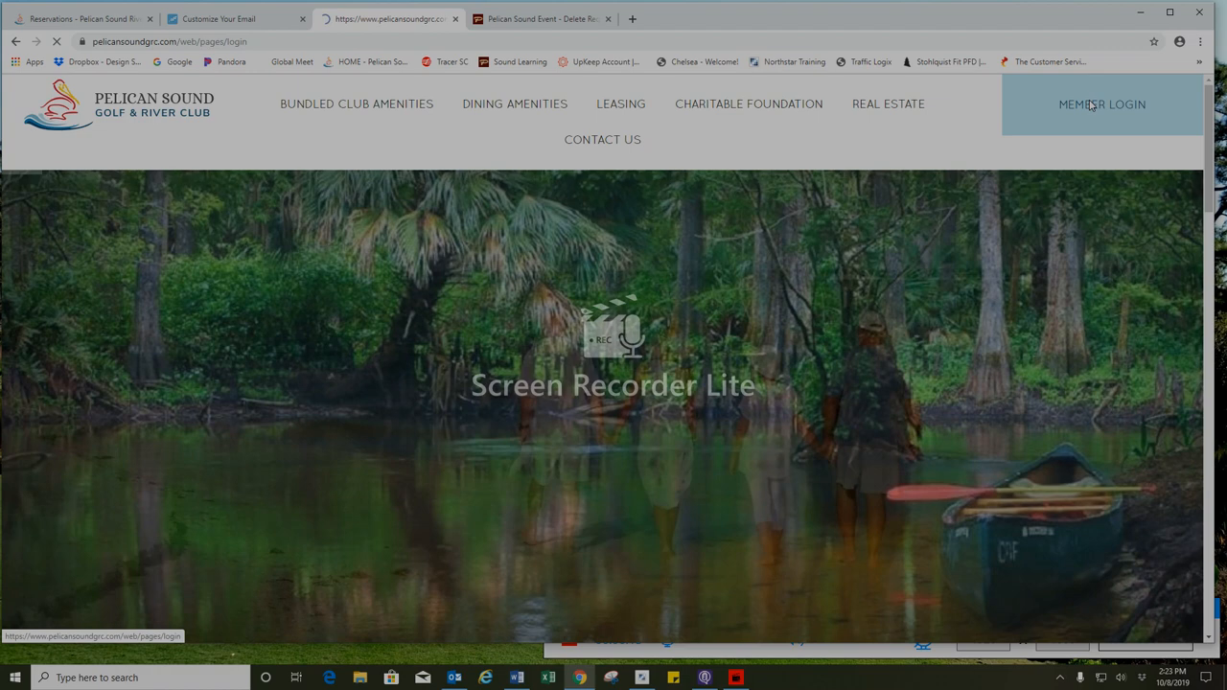
pyautogui.click(1101, 103)
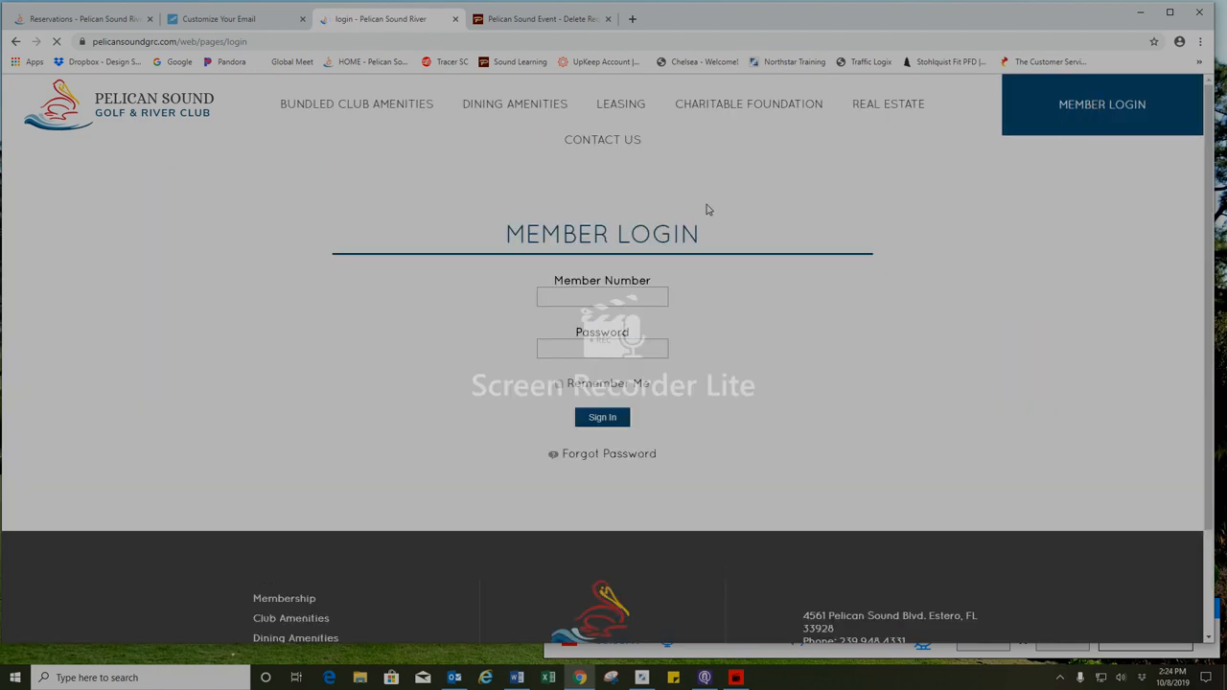
pyautogui.write('6200000')
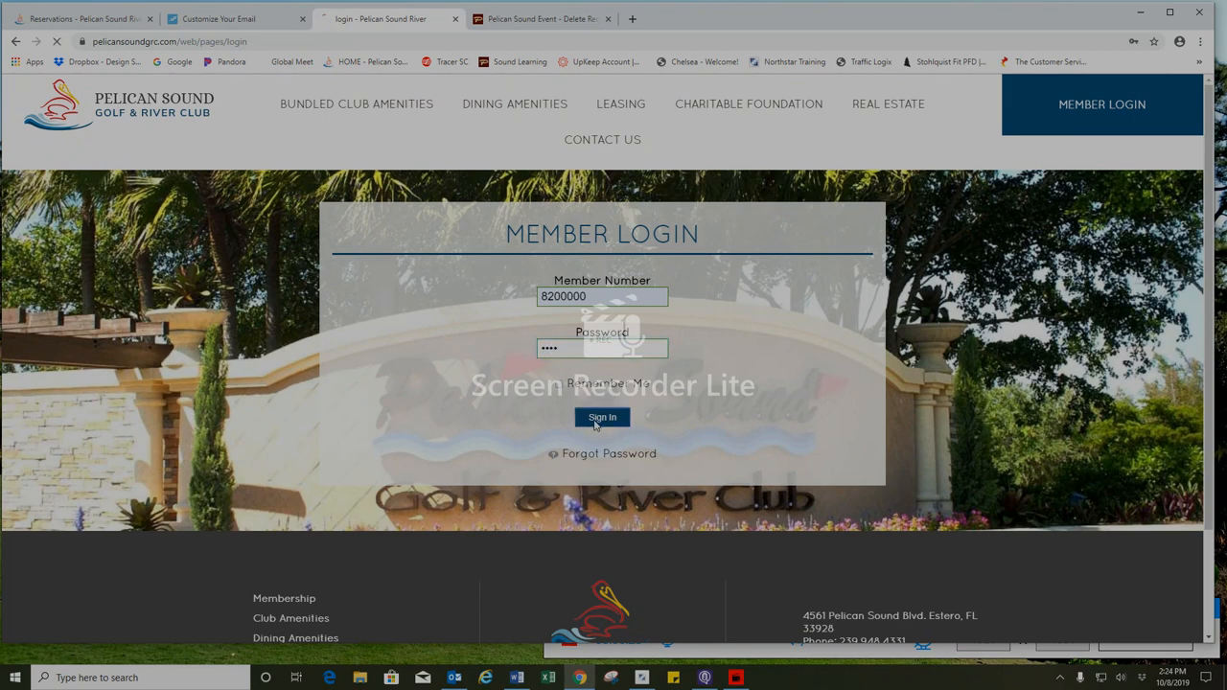
pyautogui.click(602, 418)
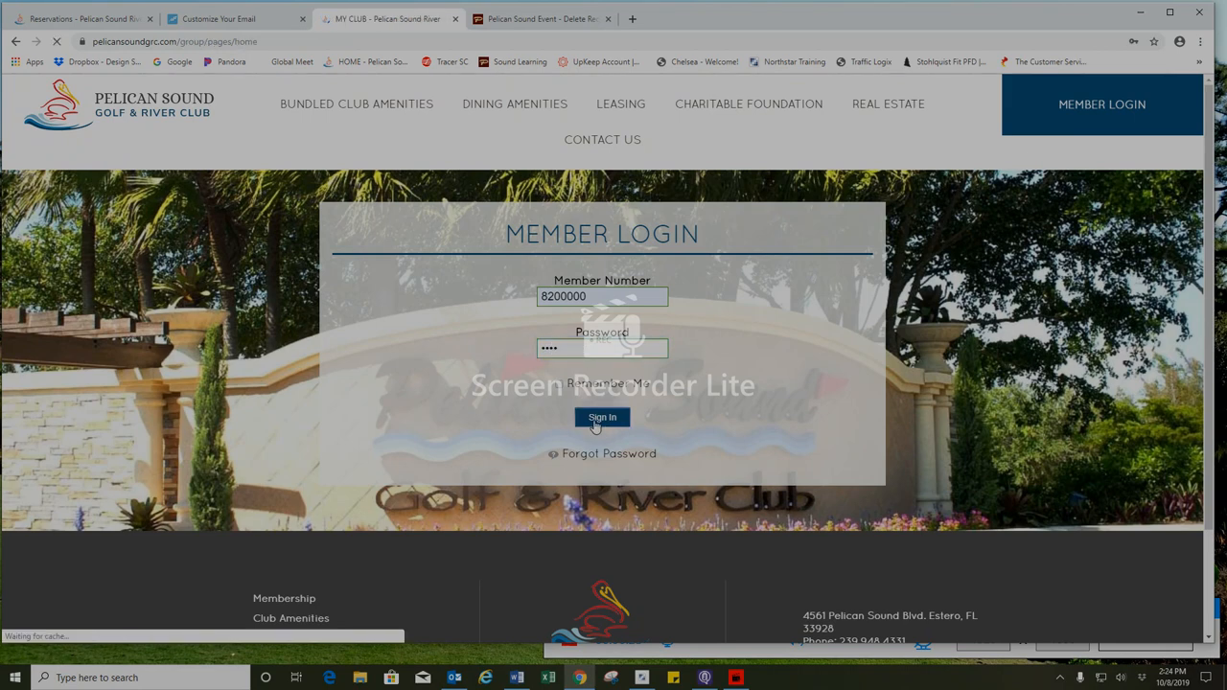
# Step: Go from My Club to the Events Chelsea reservation system via the Reservations menu
pyautogui.click(603, 418)
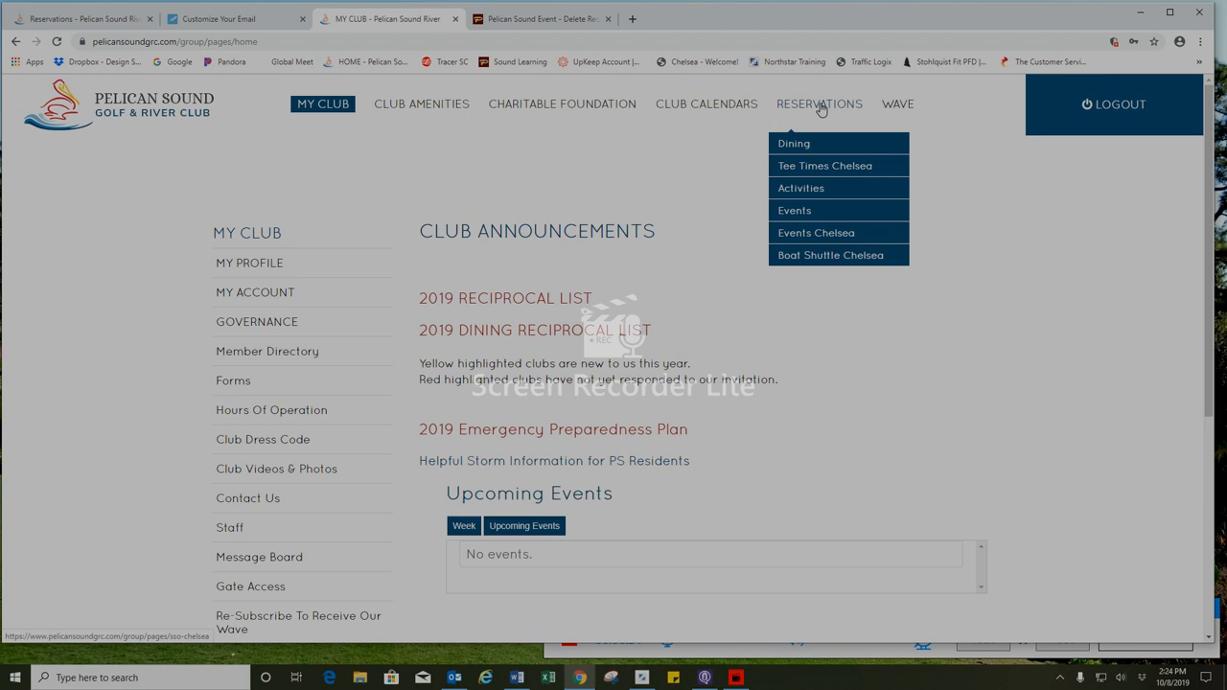
pyautogui.moveTo(821, 144)
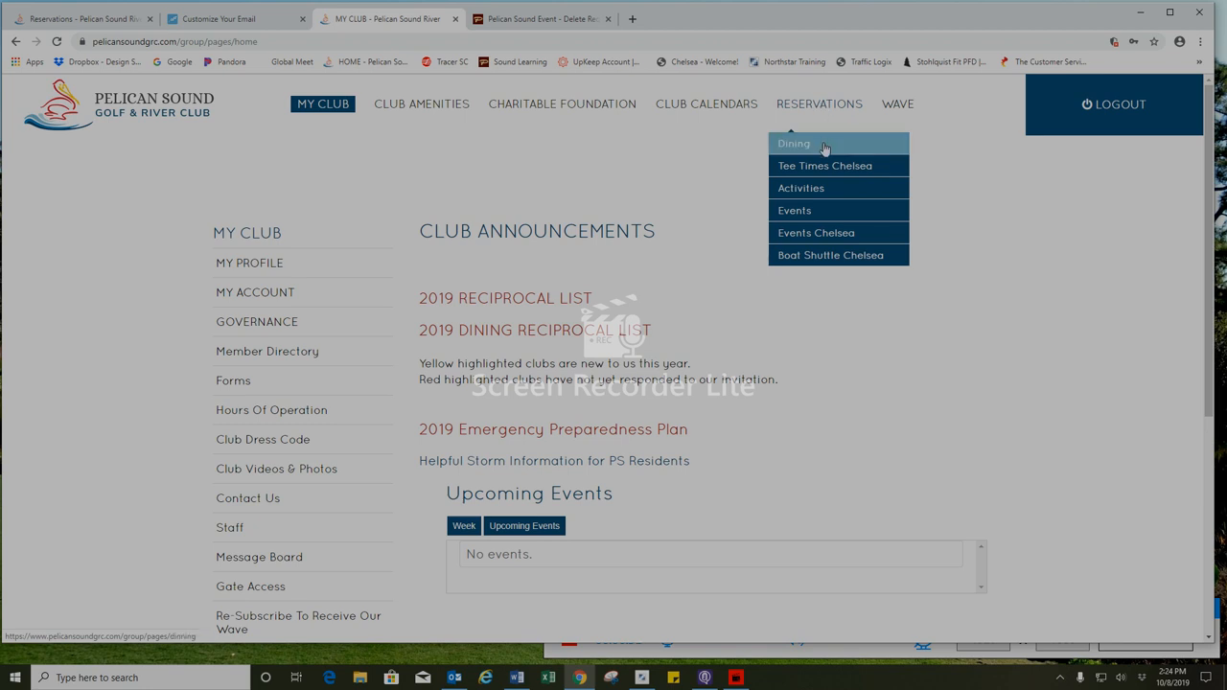
pyautogui.moveTo(840, 234)
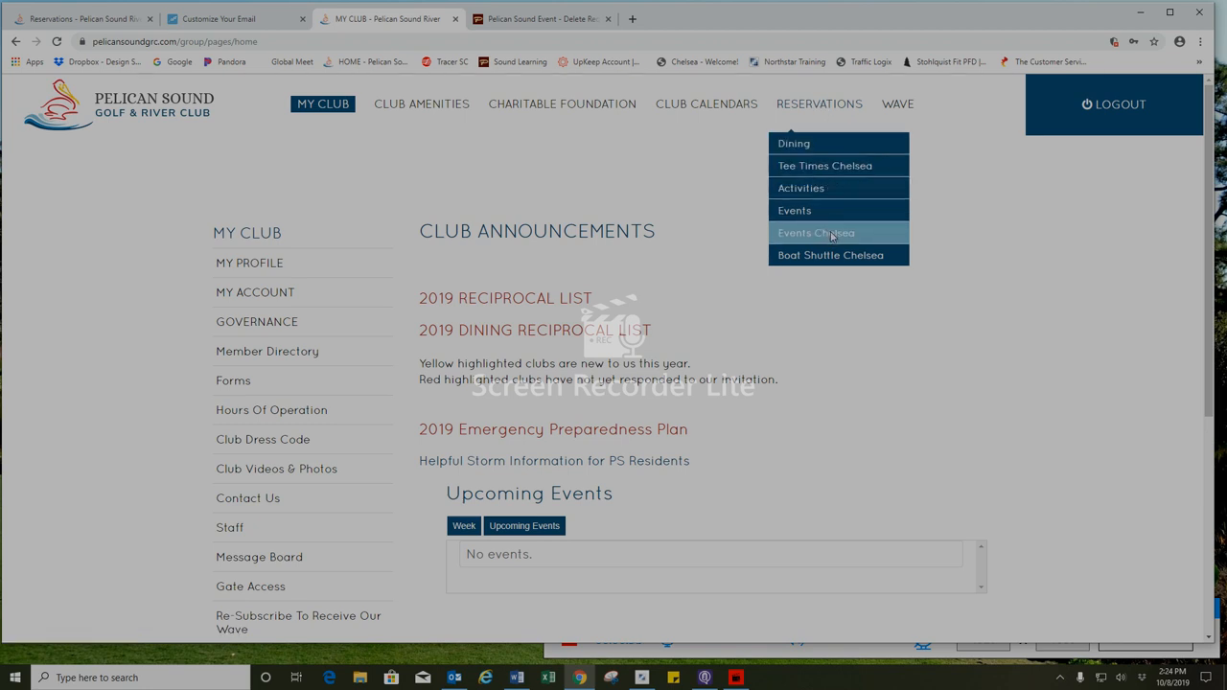
pyautogui.click(817, 232)
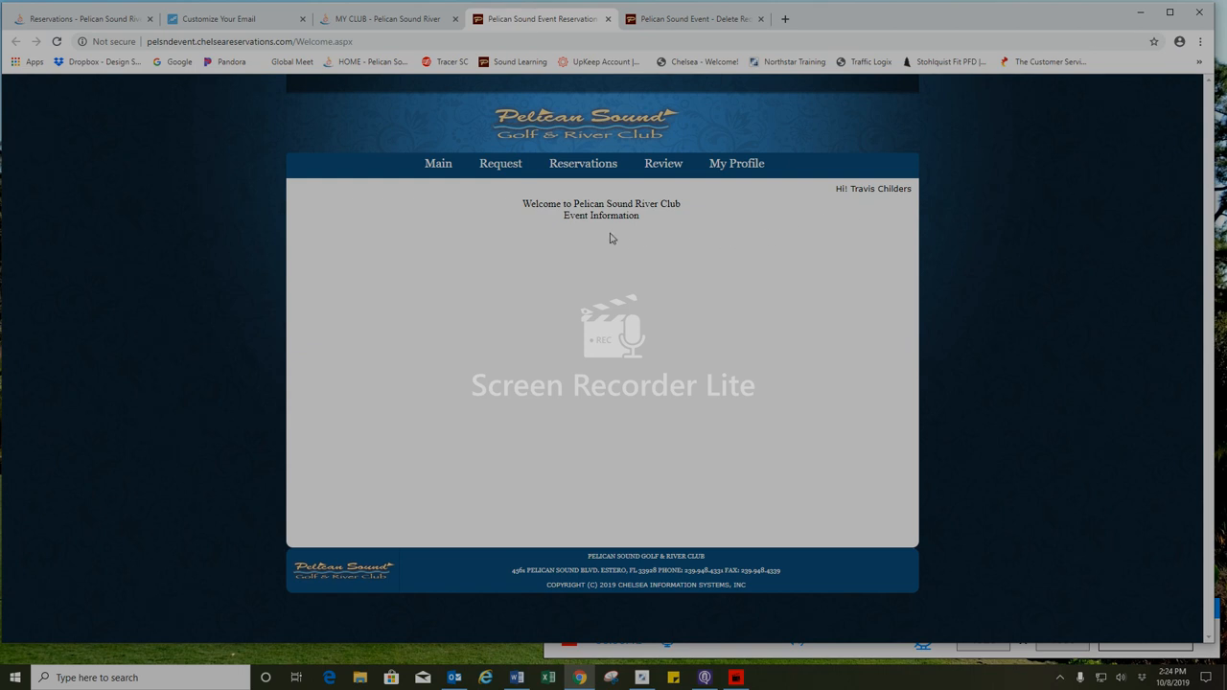
# Step: Choose Add a Request to list available events, showing Welcome Back on 11-16-2019
pyautogui.click(499, 163)
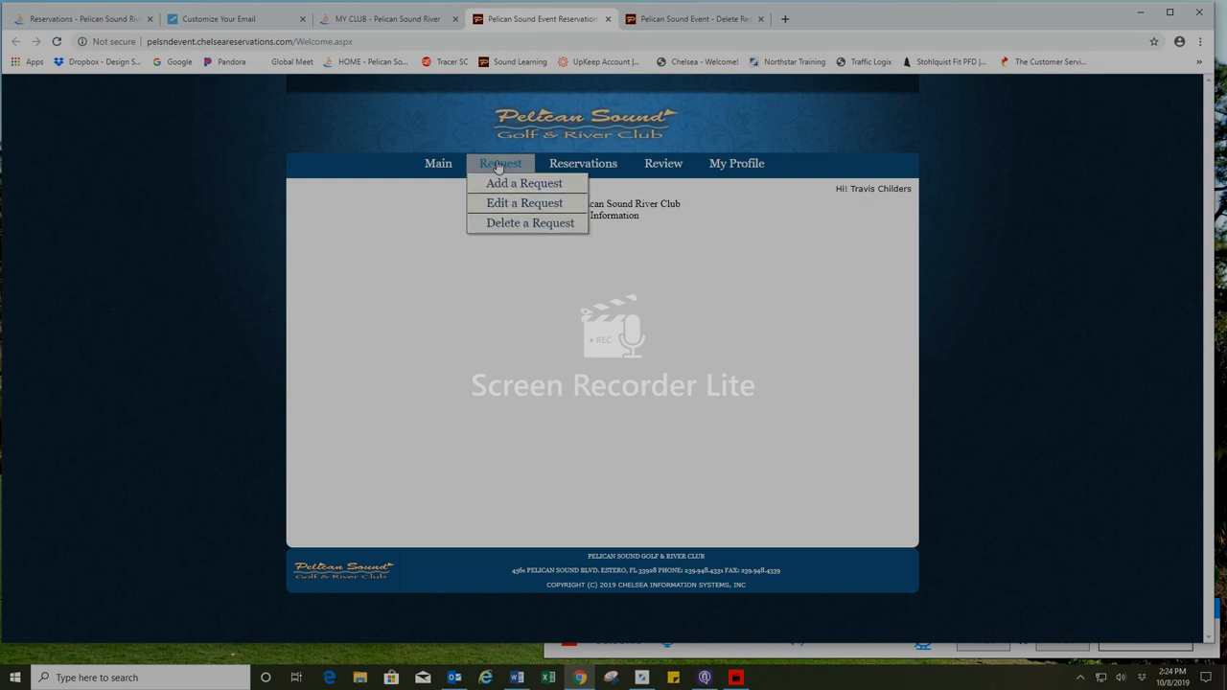
pyautogui.click(524, 184)
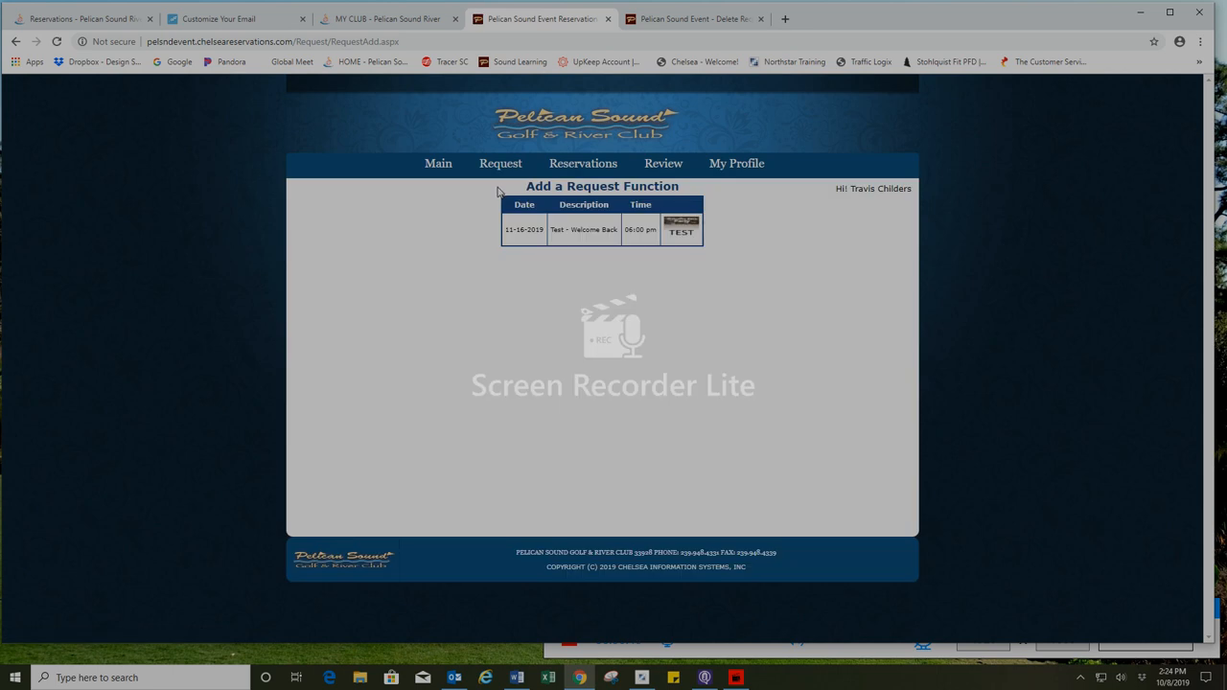
# Step: Select the 11/16/19 Welcome Back event to start its attendee request form
pyautogui.click(583, 230)
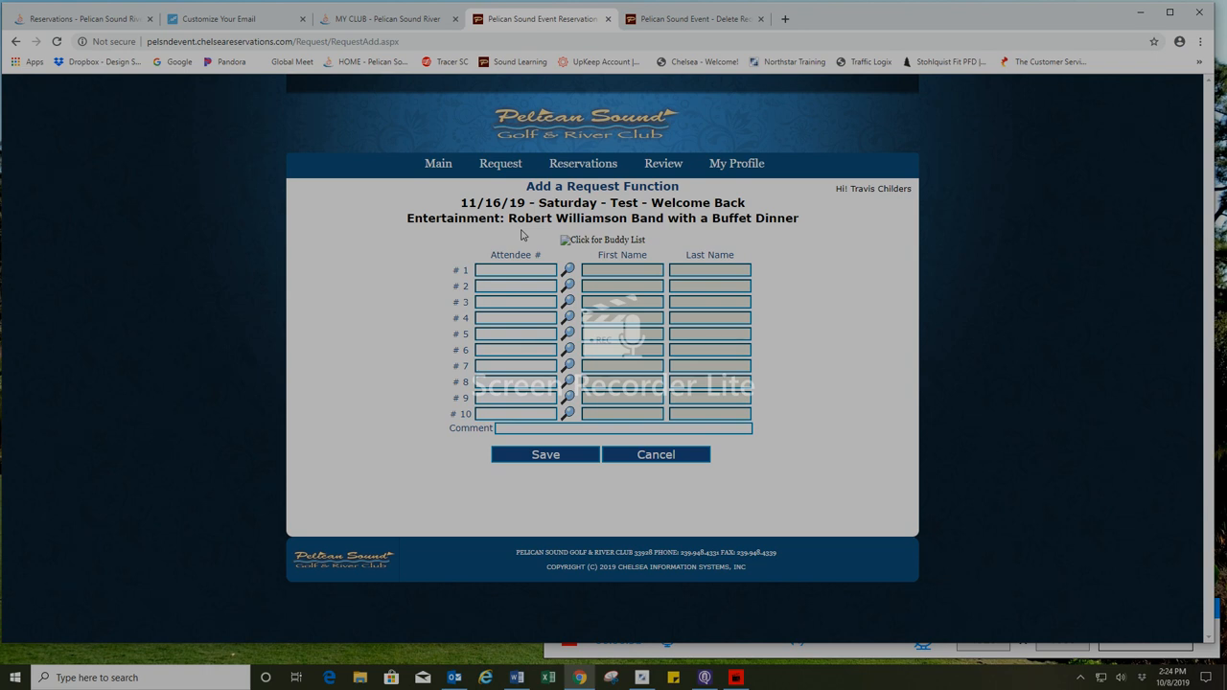
pyautogui.moveTo(552, 253)
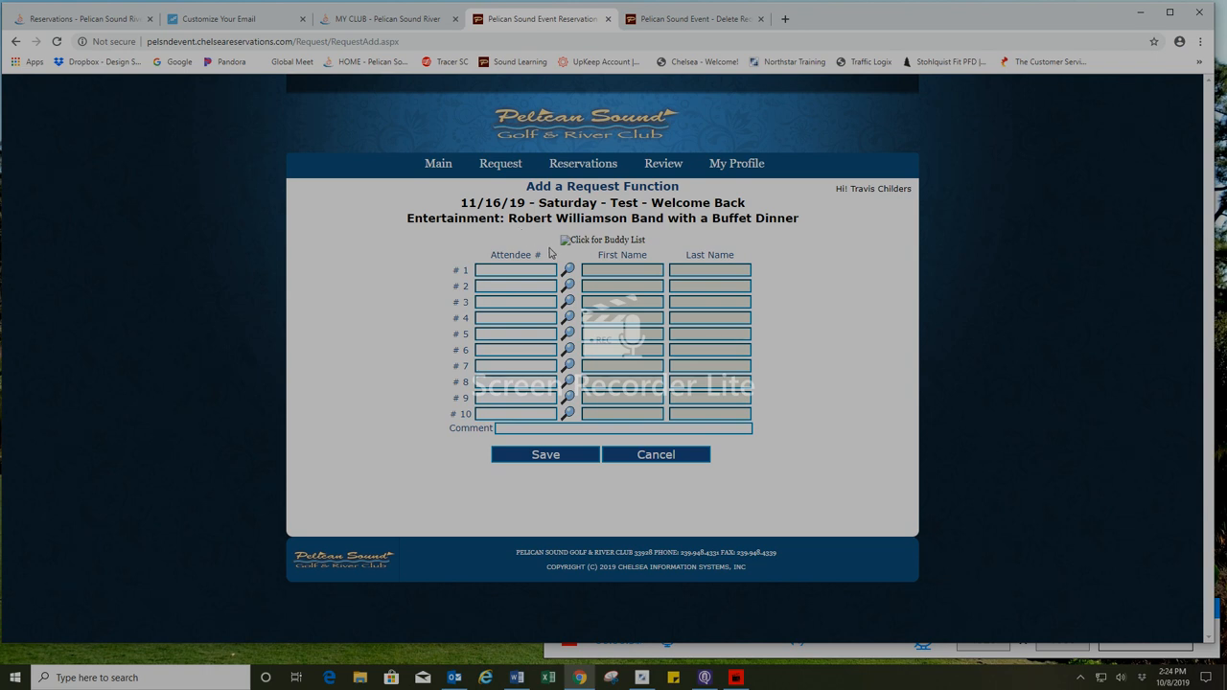
pyautogui.moveTo(570, 271)
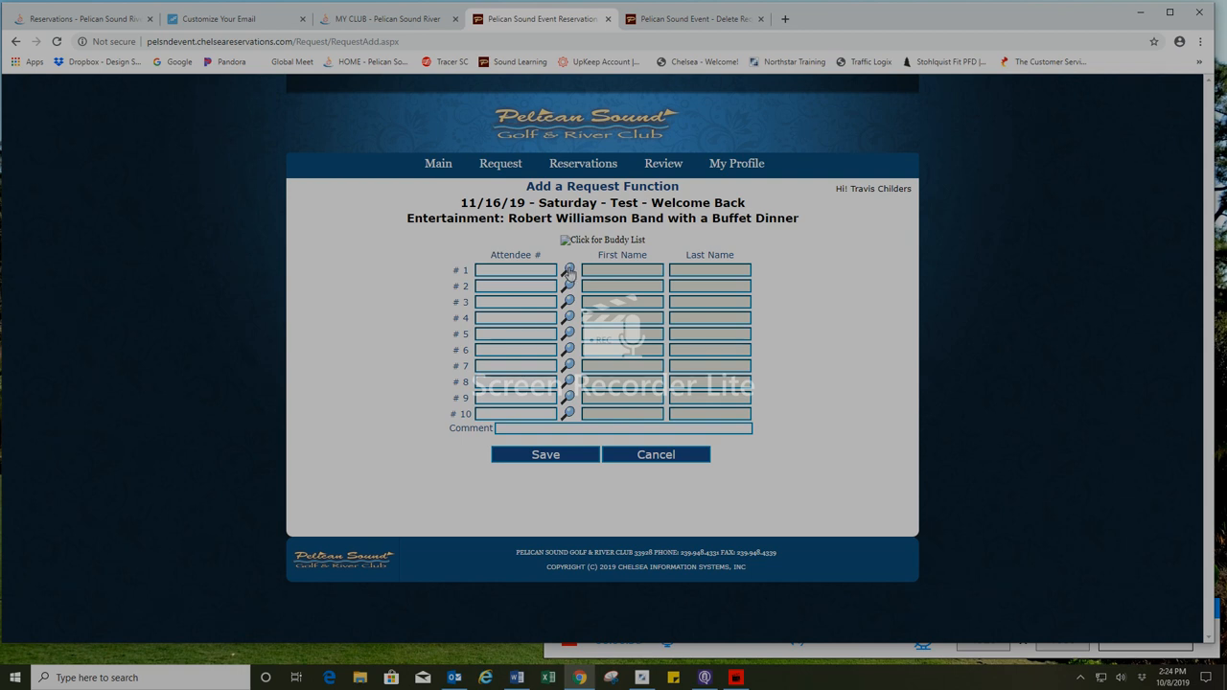
pyautogui.click(567, 270)
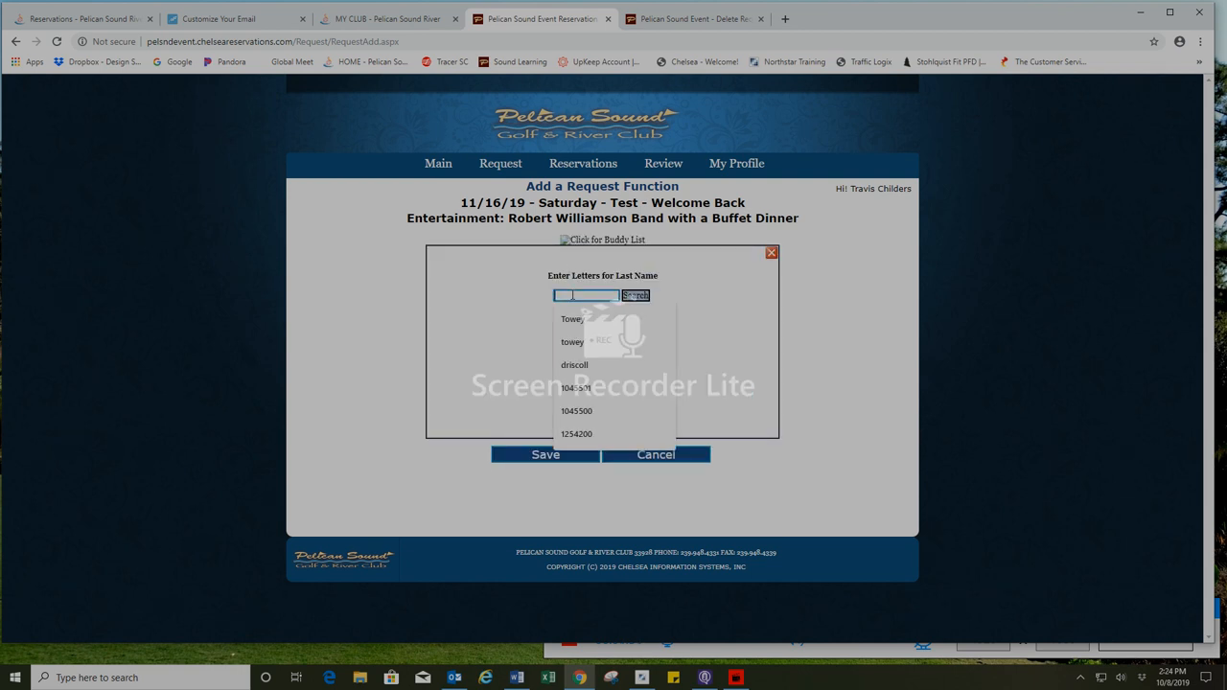
pyautogui.write('childers')
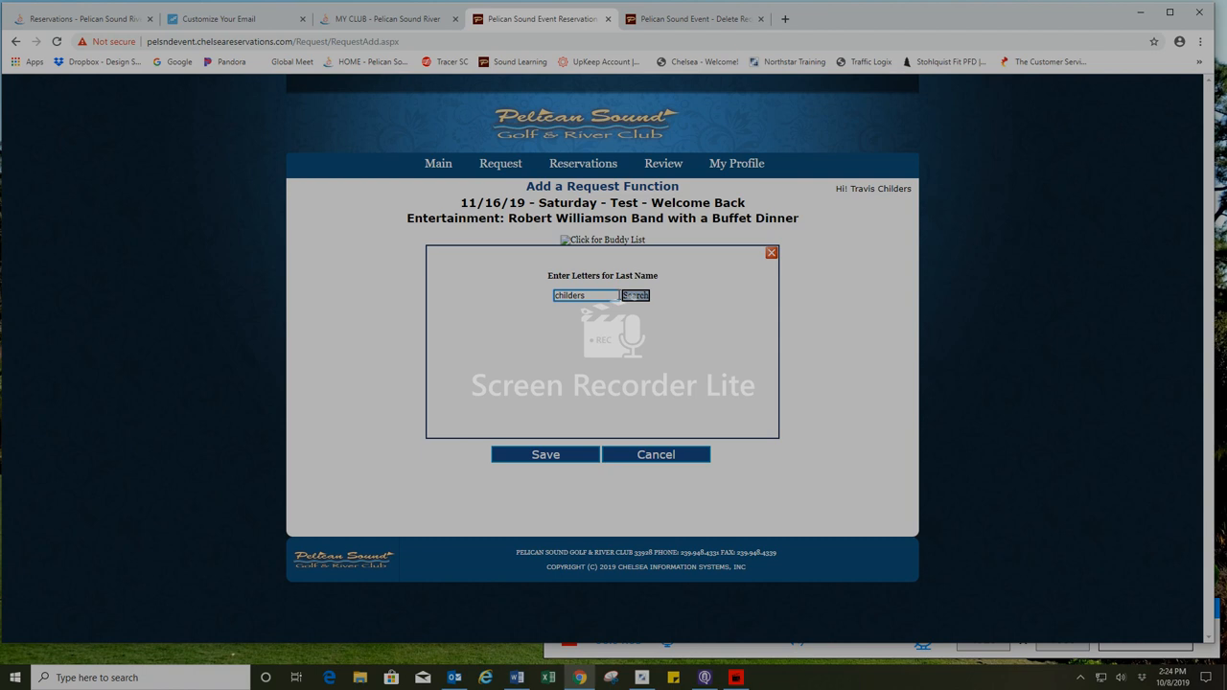
pyautogui.click(634, 295)
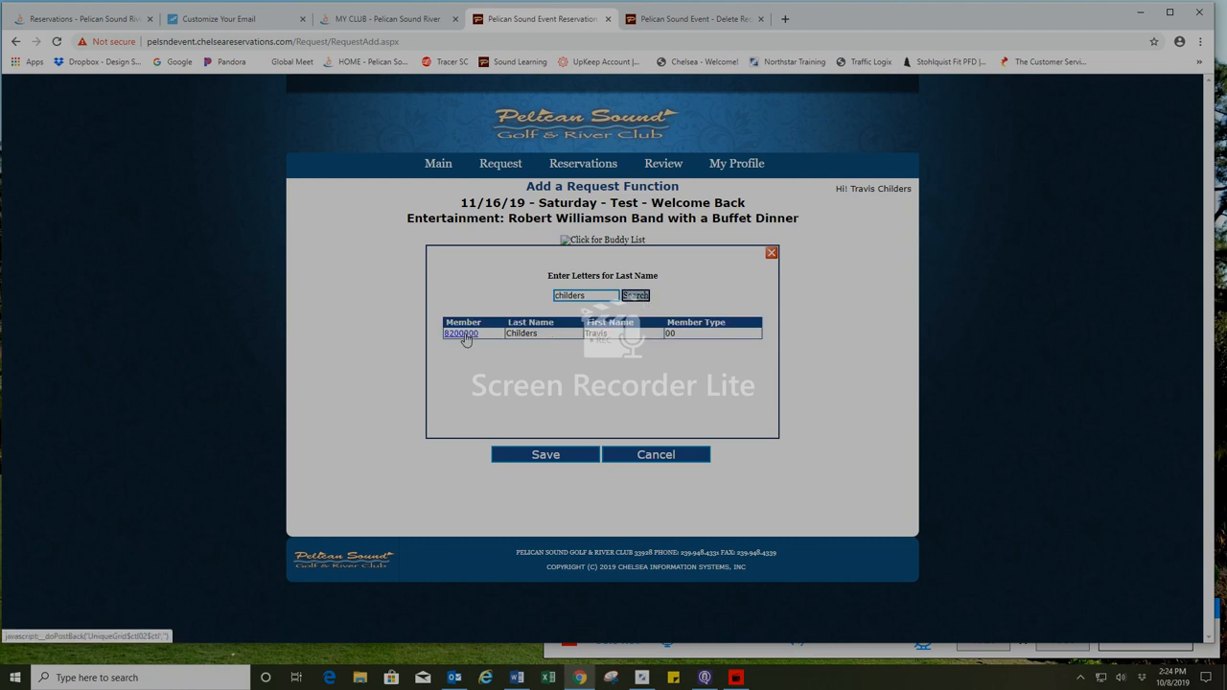
pyautogui.click(461, 334)
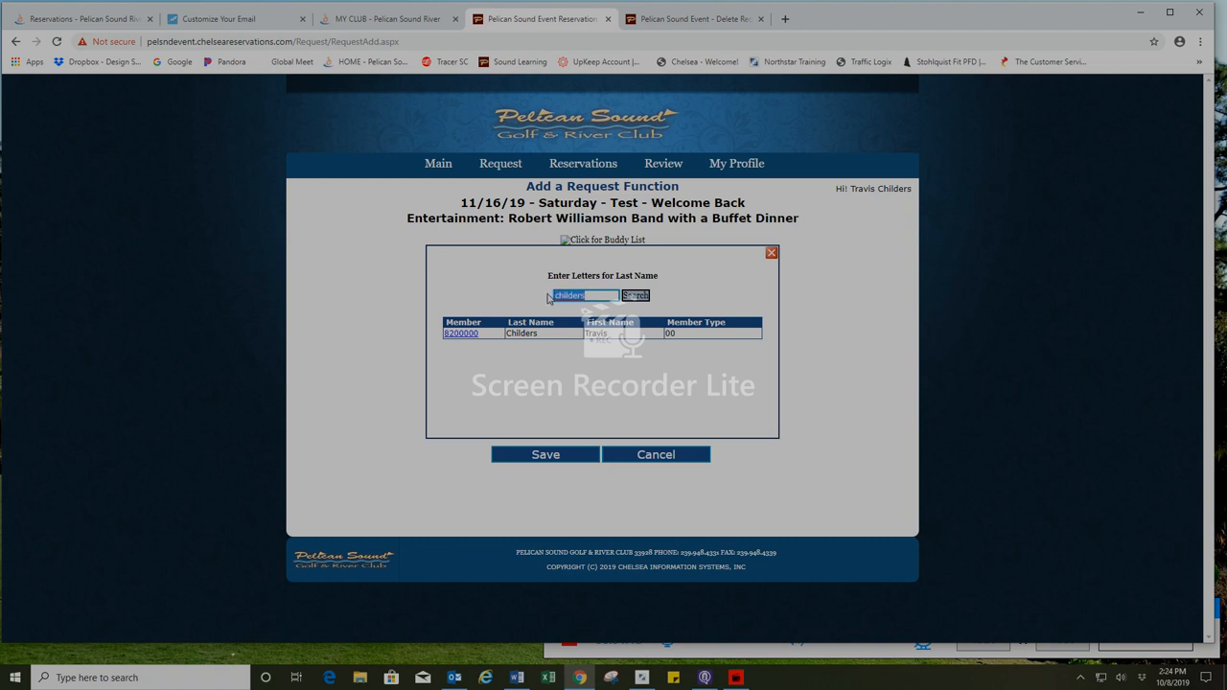
pyautogui.write('long')
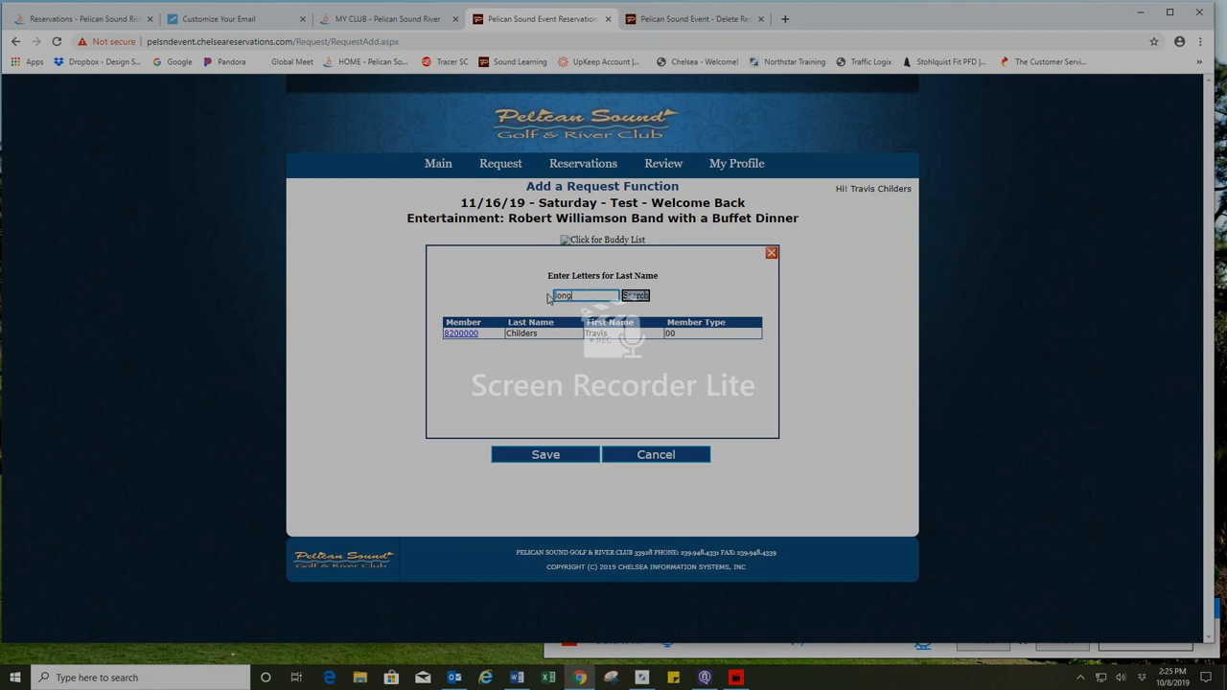
pyautogui.click(635, 295)
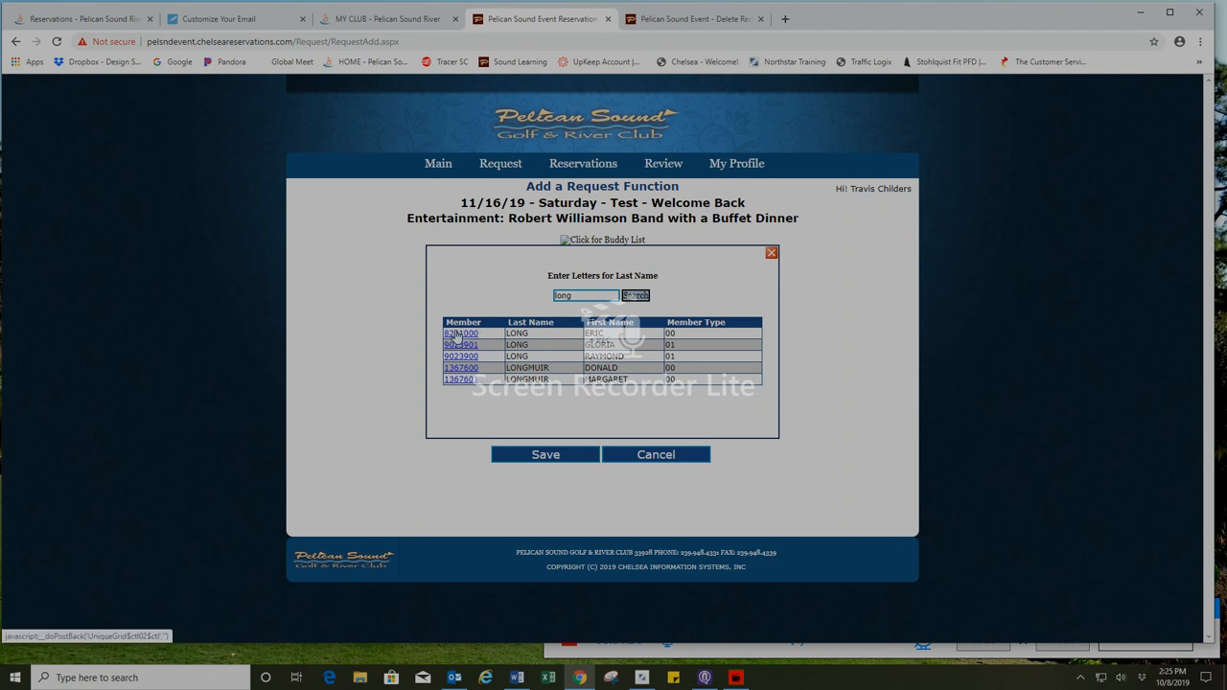
pyautogui.click(460, 334)
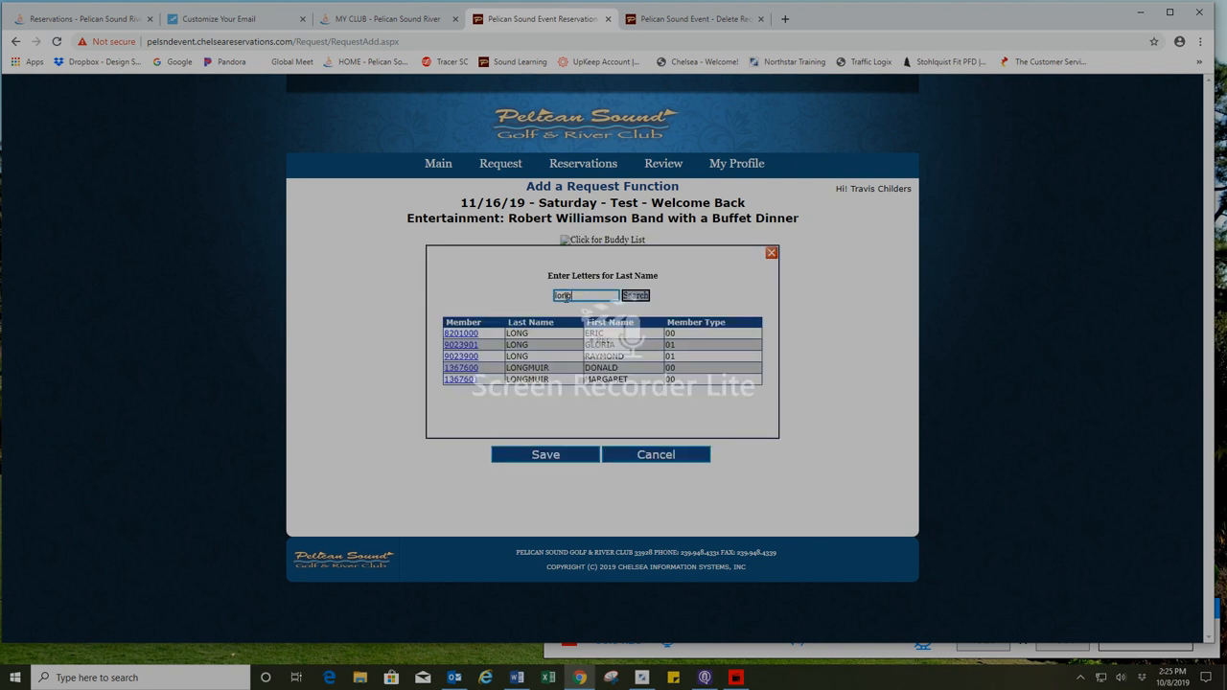
pyautogui.write('disotell')
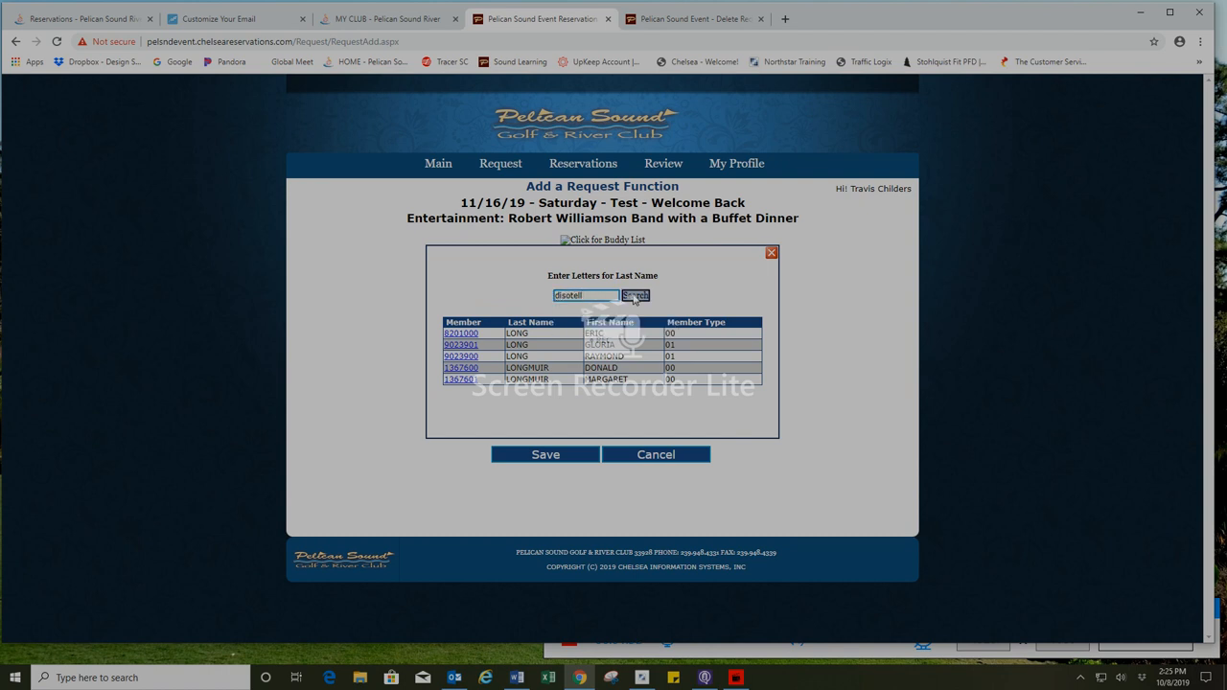
pyautogui.click(635, 295)
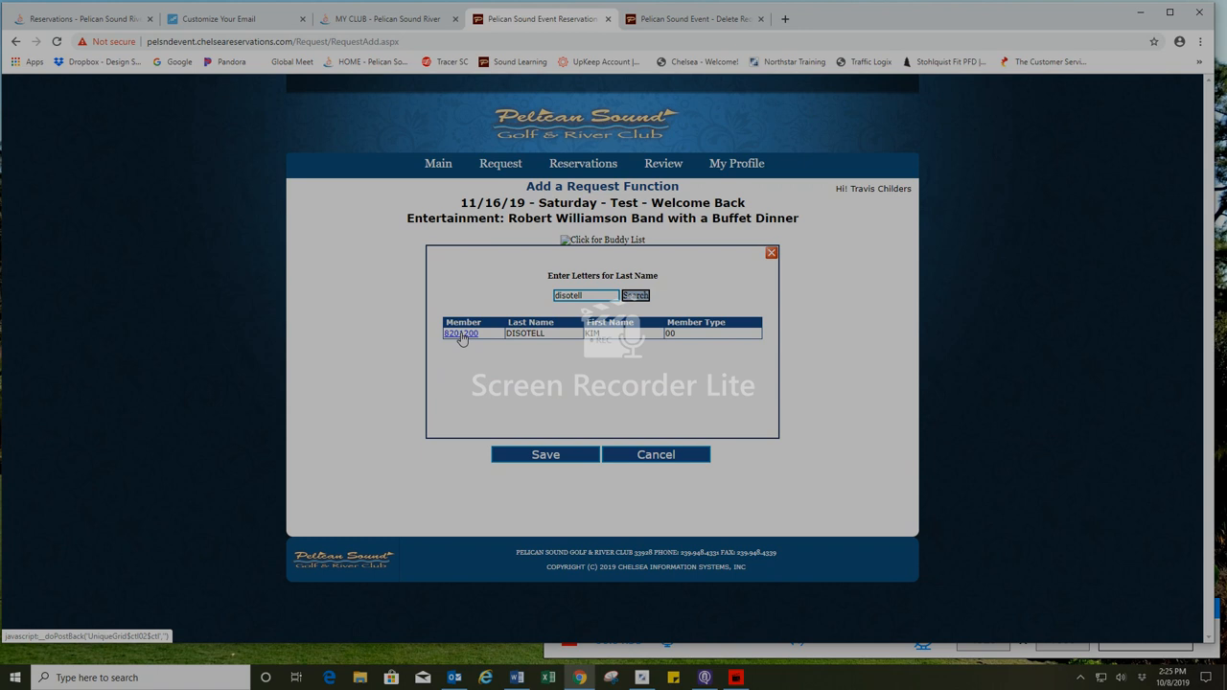
pyautogui.click(460, 333)
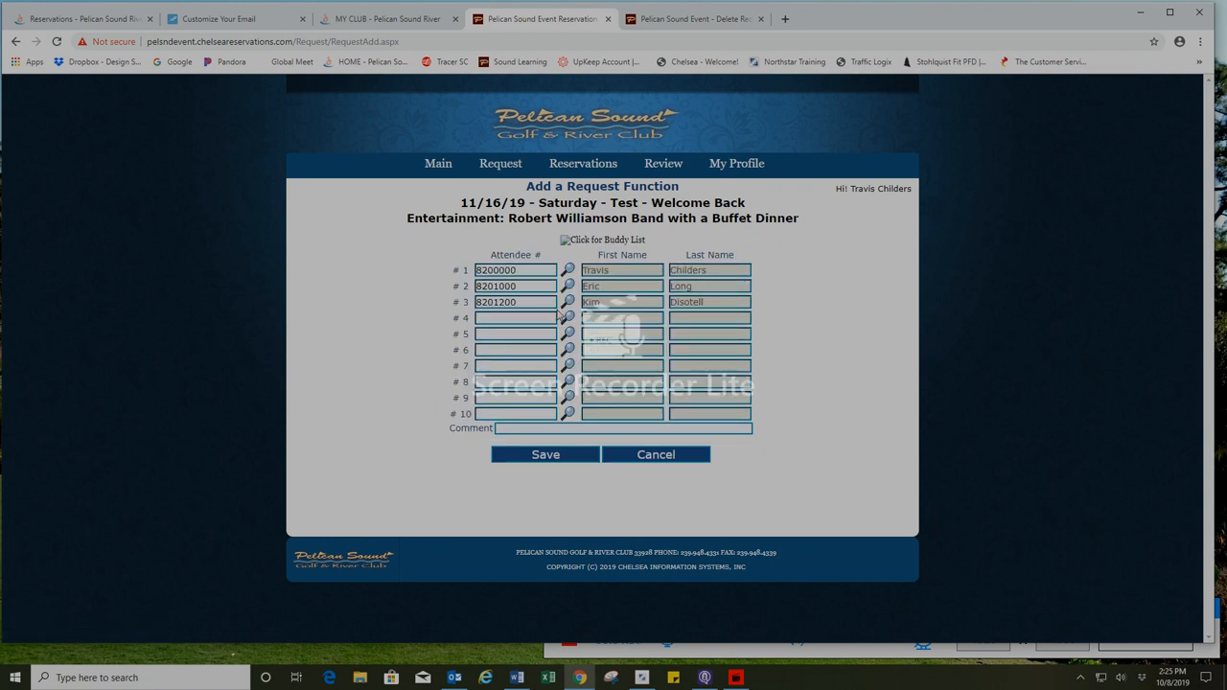
# Step: Look up last name 'edwards' and add Edwards as attendee #4
pyautogui.click(567, 303)
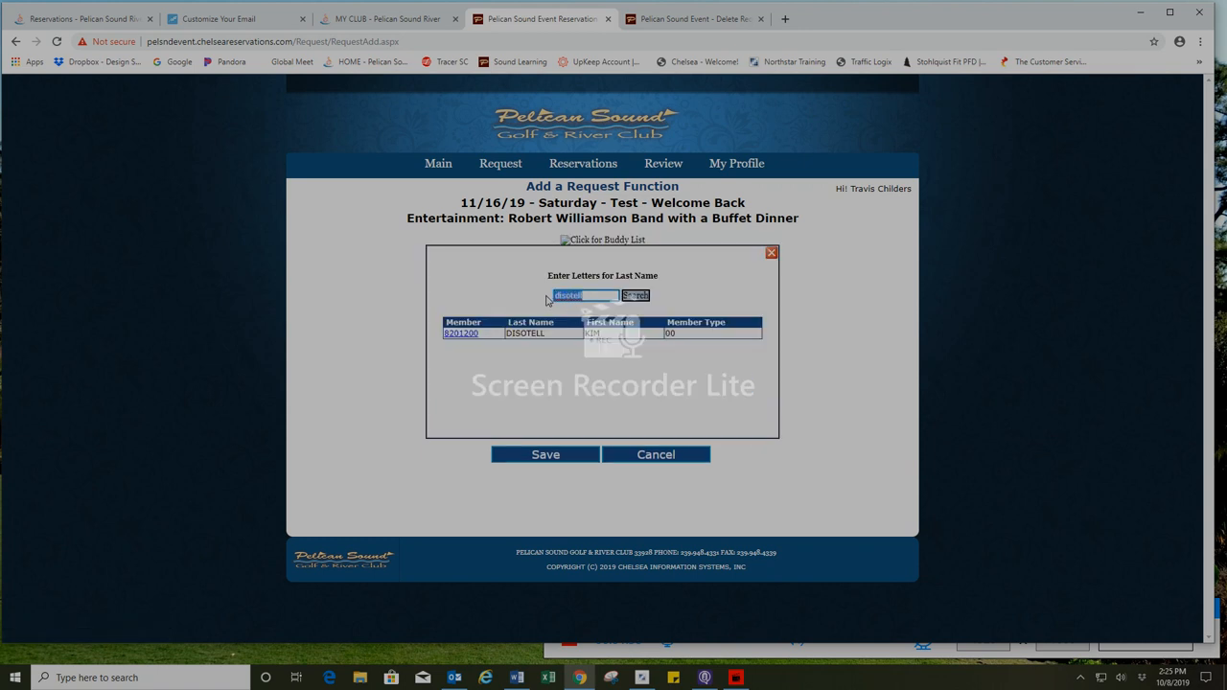
pyautogui.write('edwards')
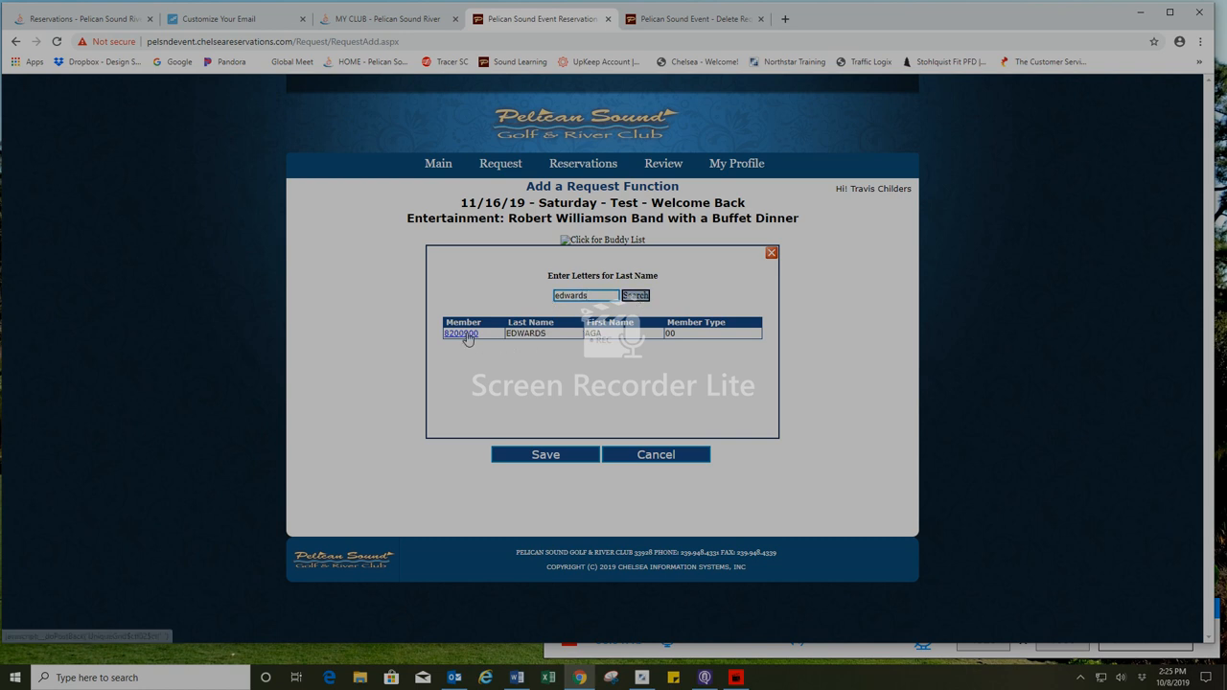
pyautogui.click(460, 333)
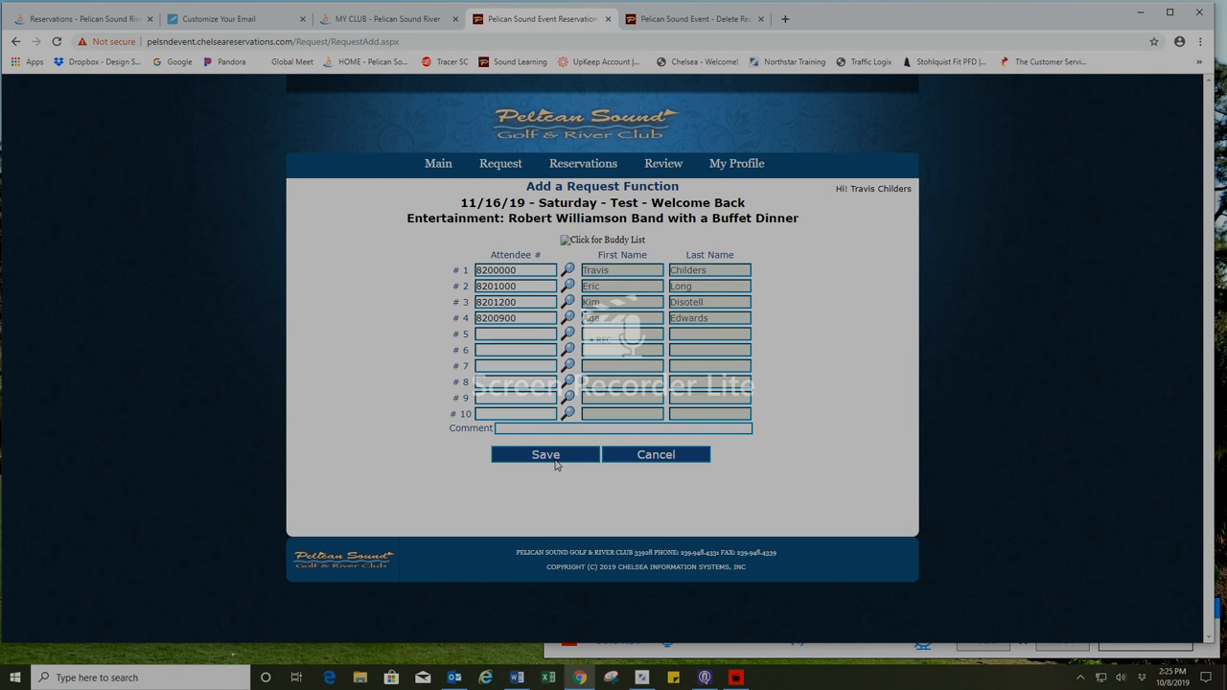
# Step: Save and submit the four-attendee Welcome Back request, receiving confirmation number 24004
pyautogui.click(545, 455)
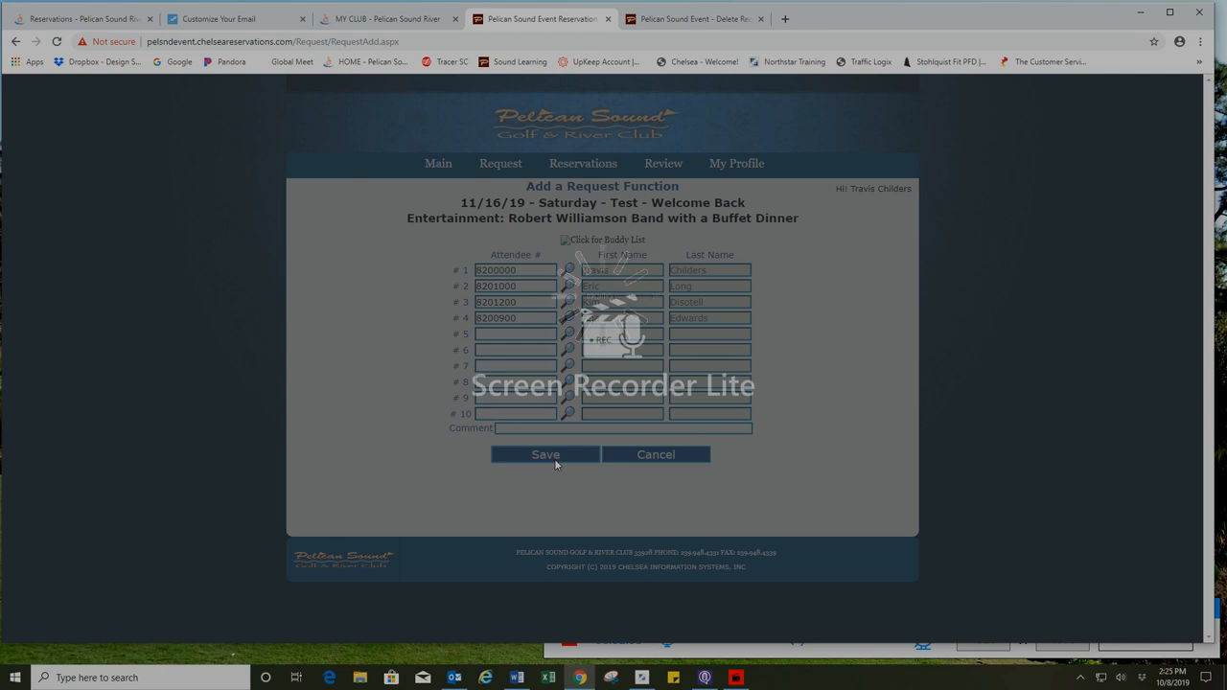
pyautogui.click(545, 455)
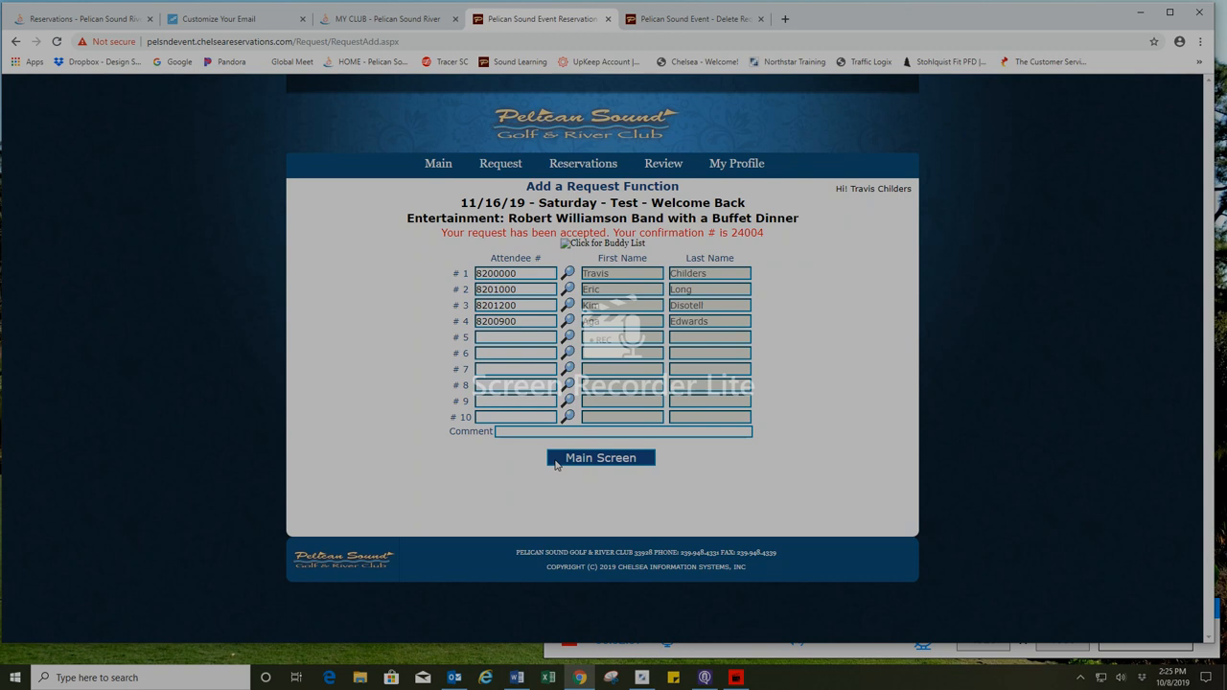